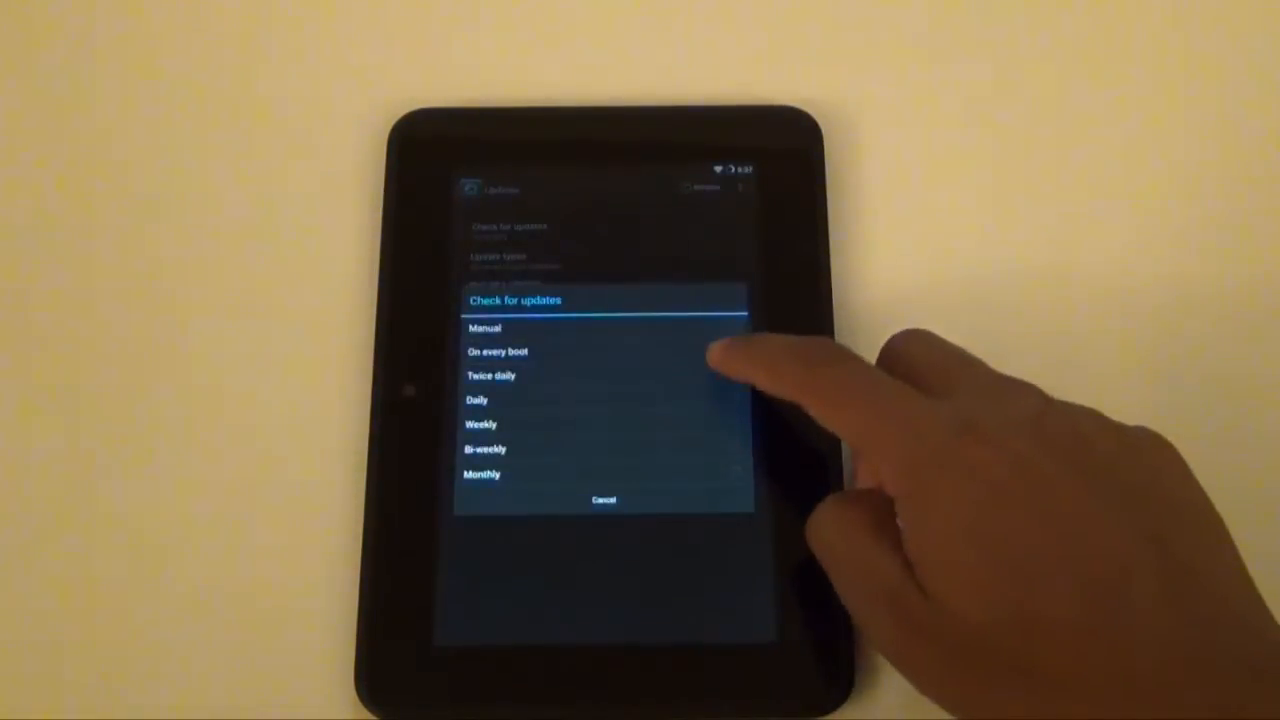
- Choose an update-check frequency and return to the list of available nightly builds
{"action": "left_click", "coordinate": [492, 376]}
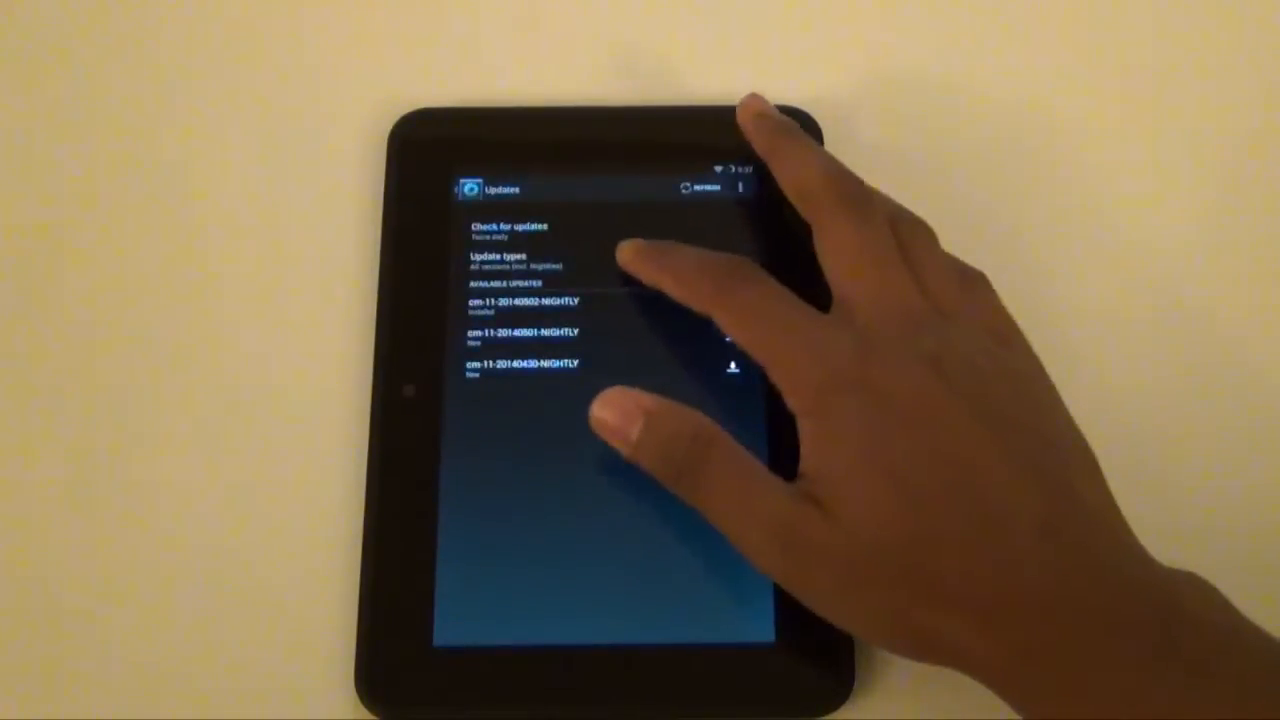
{"action": "left_click", "coordinate": [510, 260]}
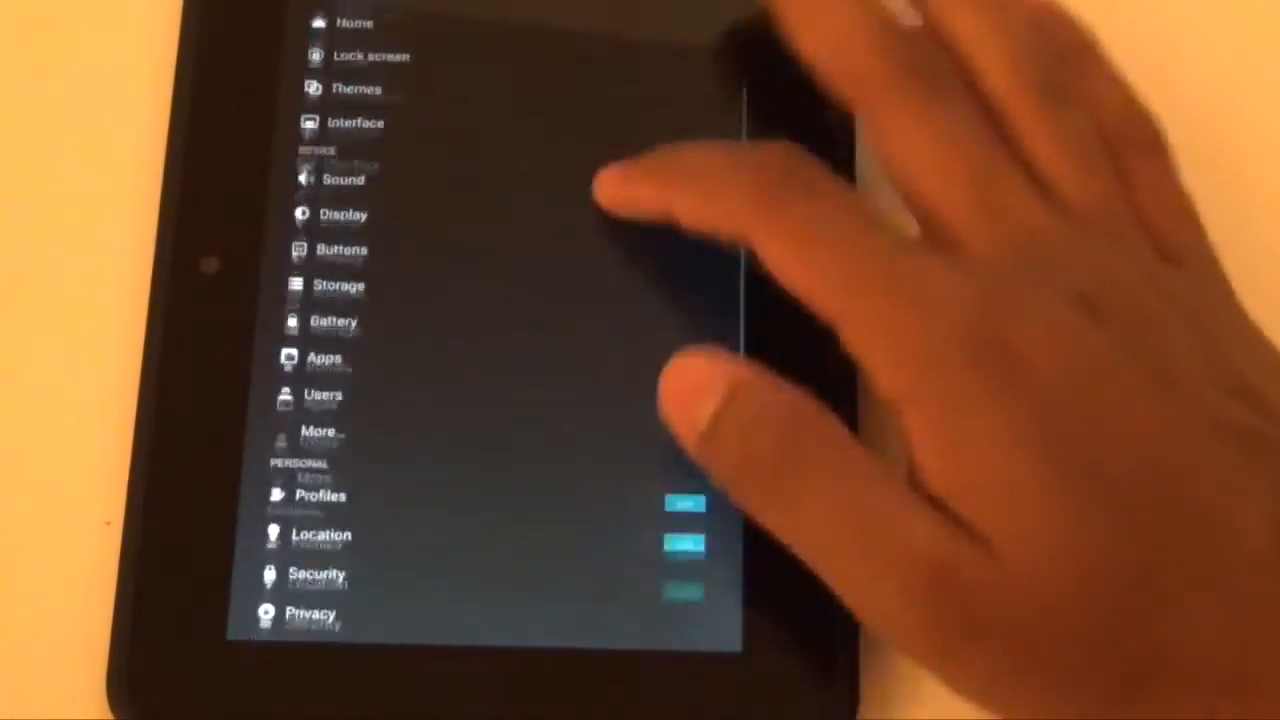
- Scroll the Settings list from Home down through Display, Storage, Security and Privacy
{"action": "scroll", "scroll_direction": "down", "scroll_amount": 3}
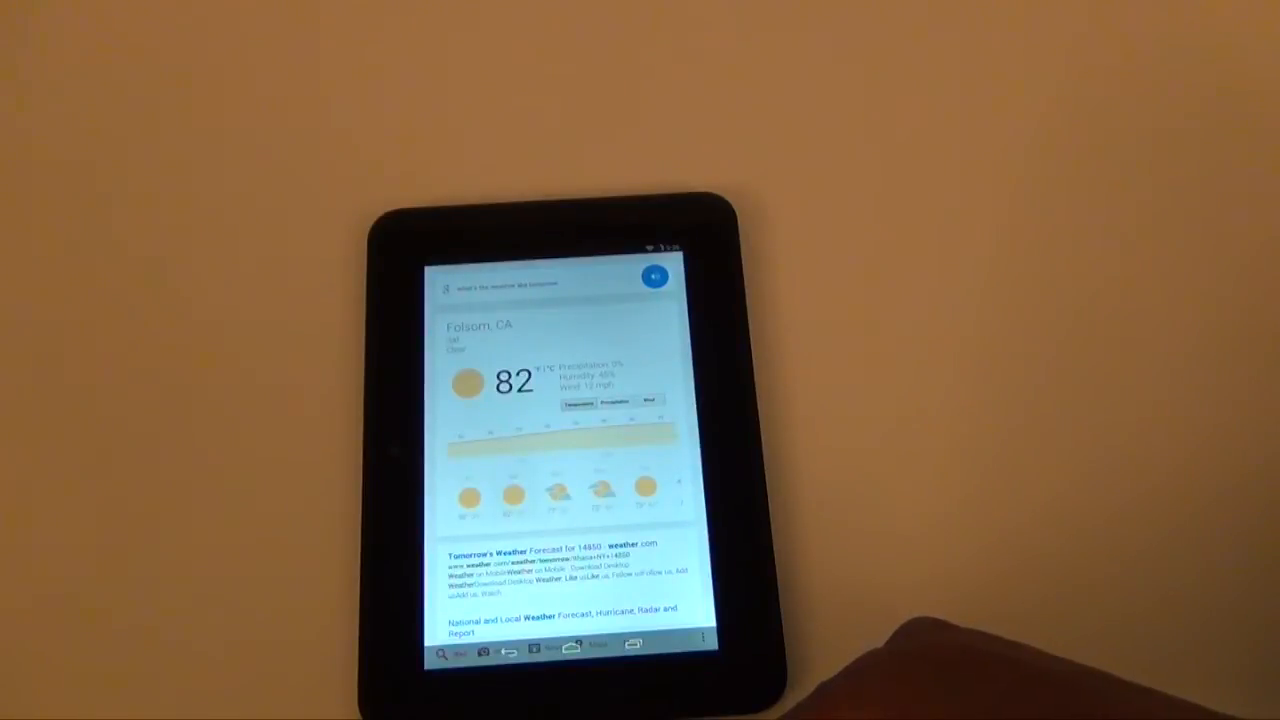
- Ask Google Now by voice for the weather, getting Folsom, CA at 82 degrees
{"action": "left_click", "coordinate": [654, 276]}
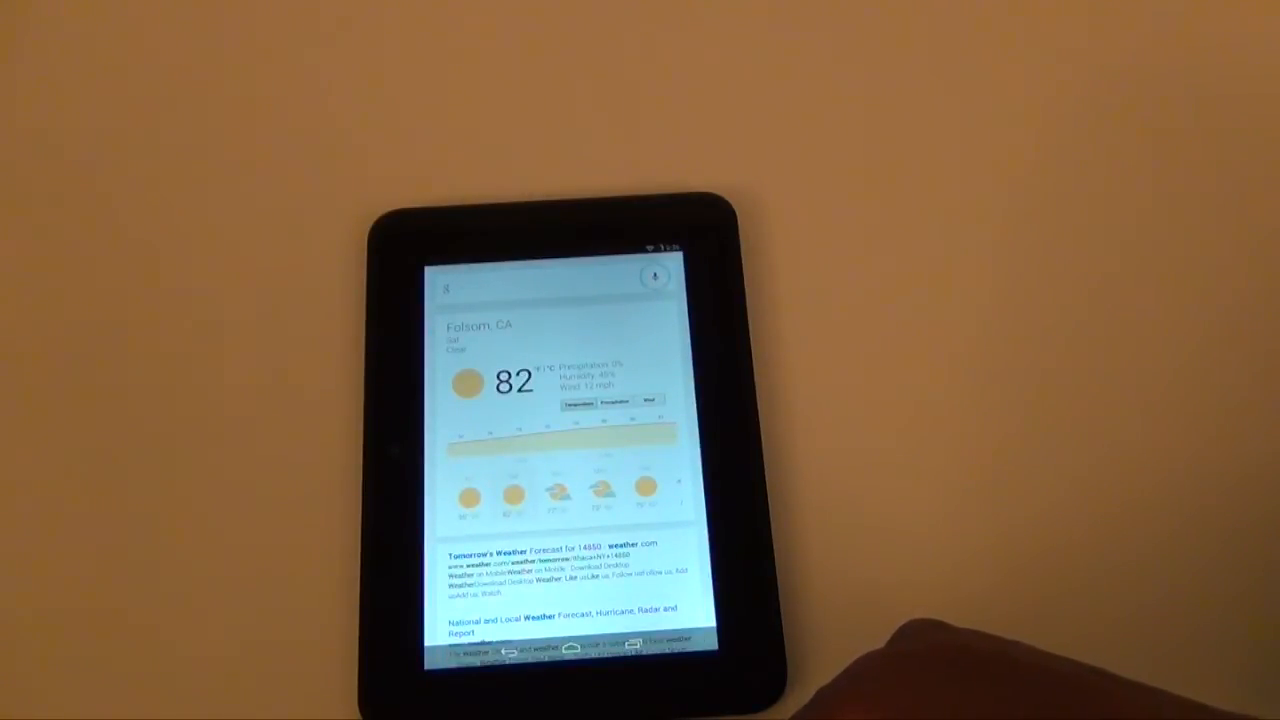
{"action": "left_click", "coordinate": [652, 276]}
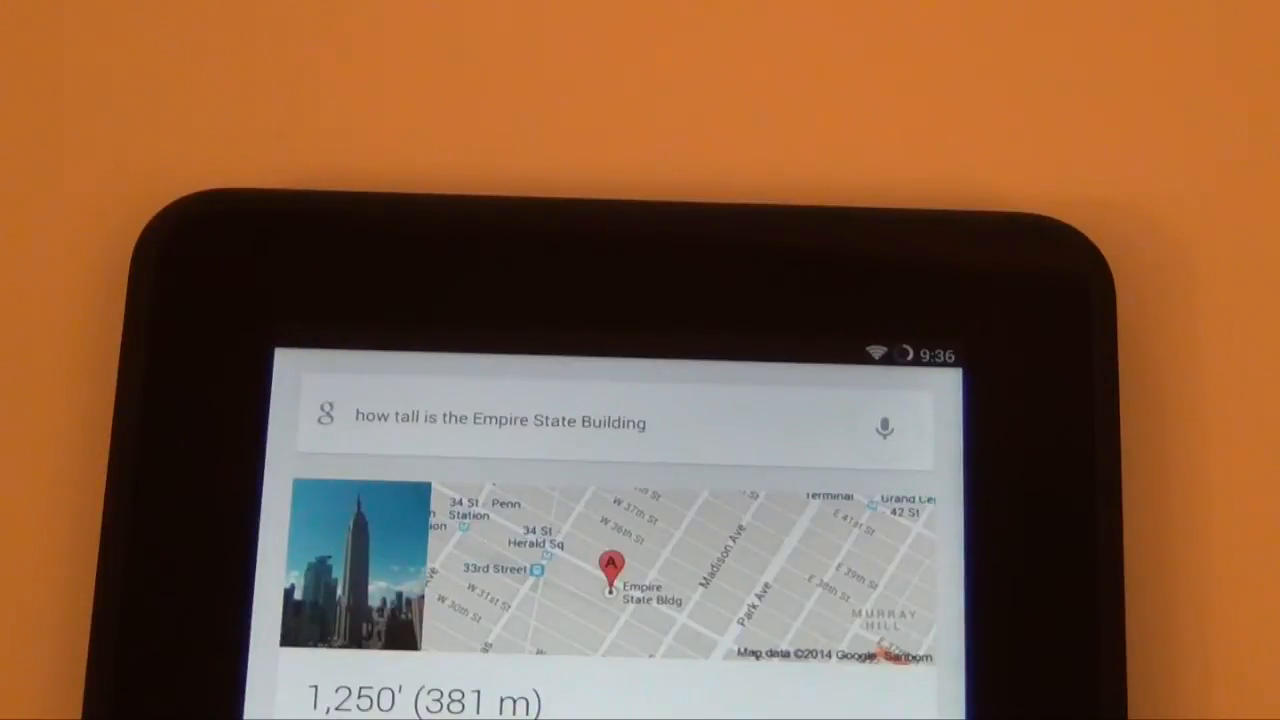
- Ask by voice how tall the Empire State Building is, then start another spoken question
{"action": "left_click", "coordinate": [884, 428]}
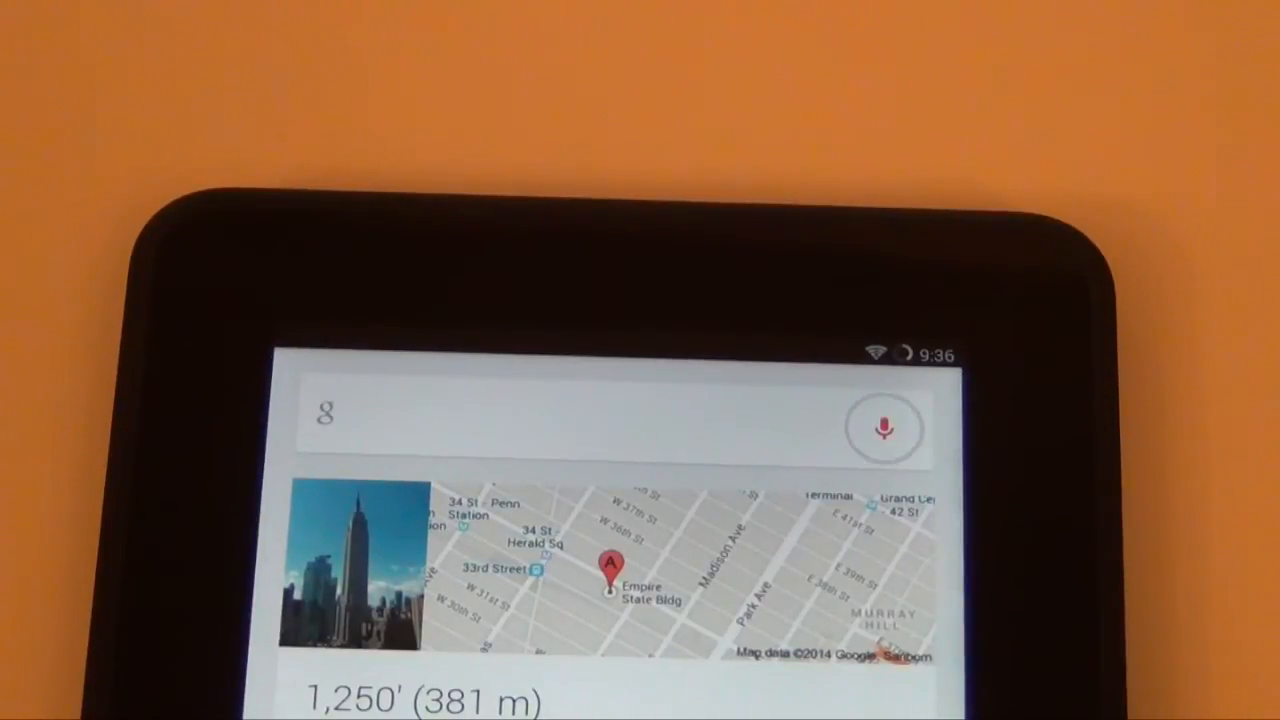
{"action": "left_click", "coordinate": [884, 428]}
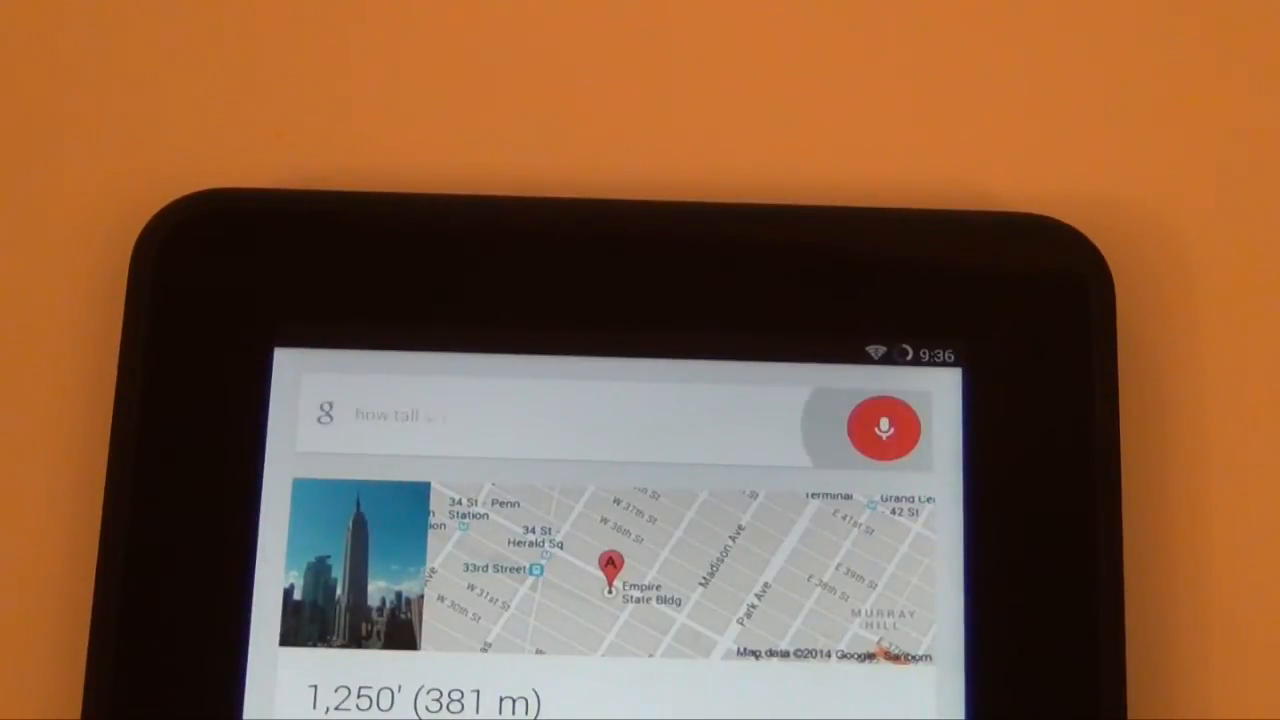